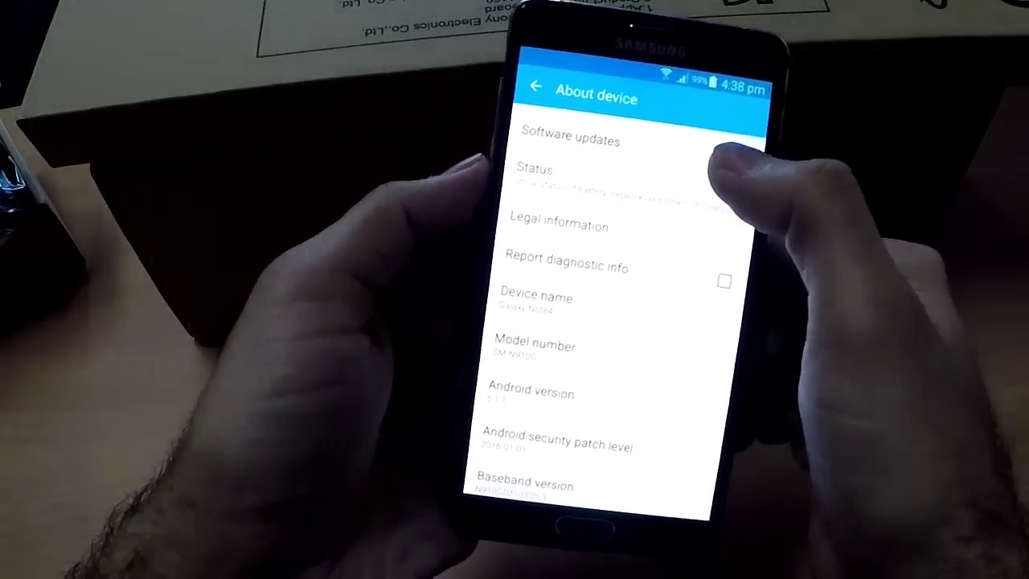
Start the Galaxy Note4 update to Android 6, accepting the cautions with All confirmed.
{"action": "left_click", "coordinate": [571, 141]}
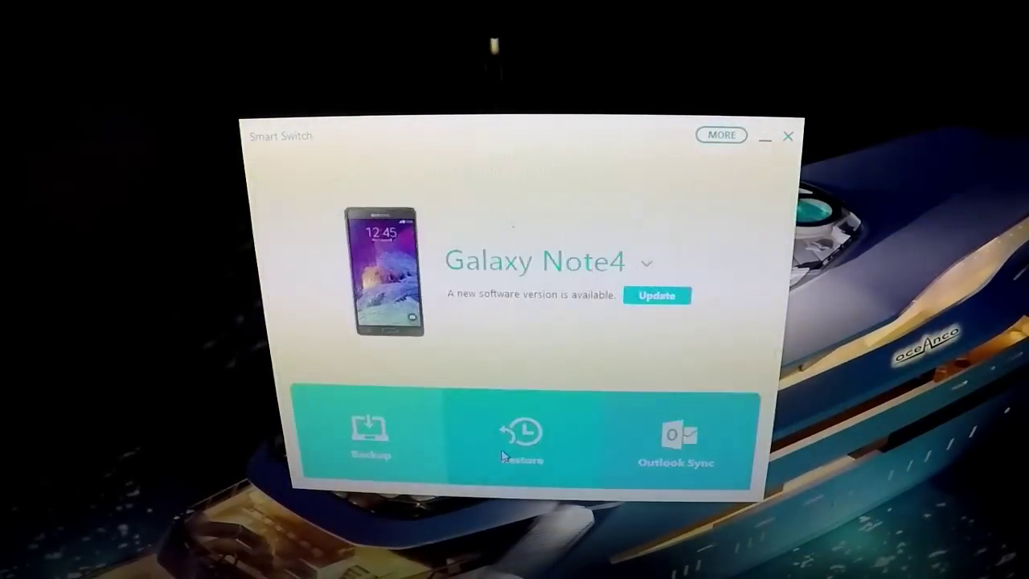
{"action": "left_click", "coordinate": [656, 295]}
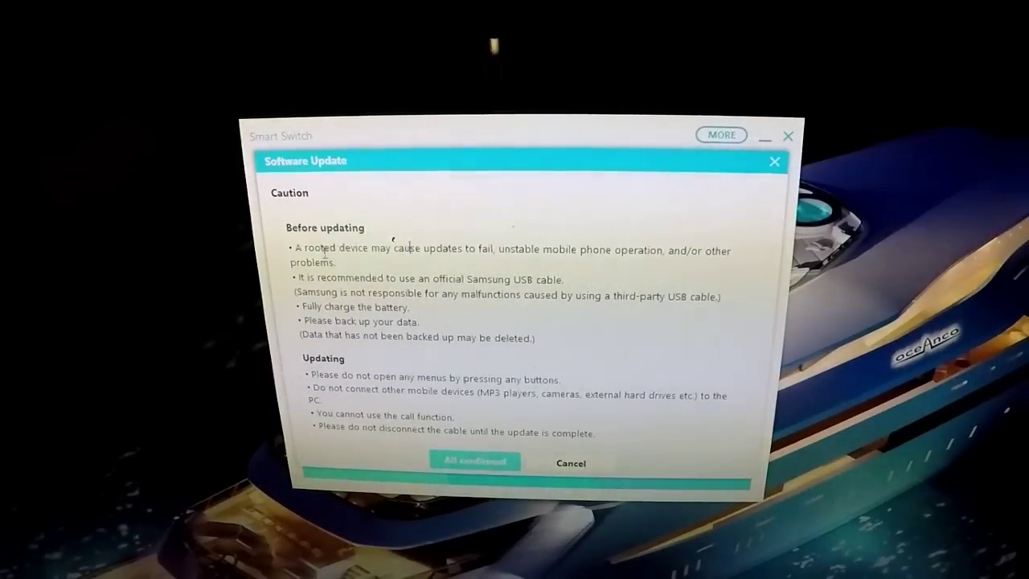
{"action": "left_click_drag", "start_coordinate": [304, 248], "coordinate": [555, 249]}
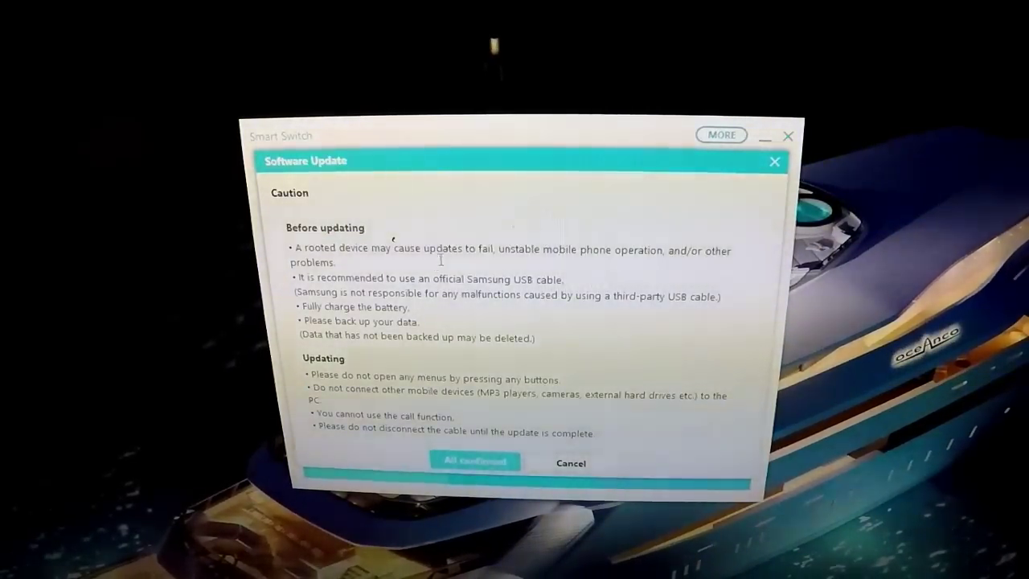
{"action": "mouse_move", "coordinate": [608, 380]}
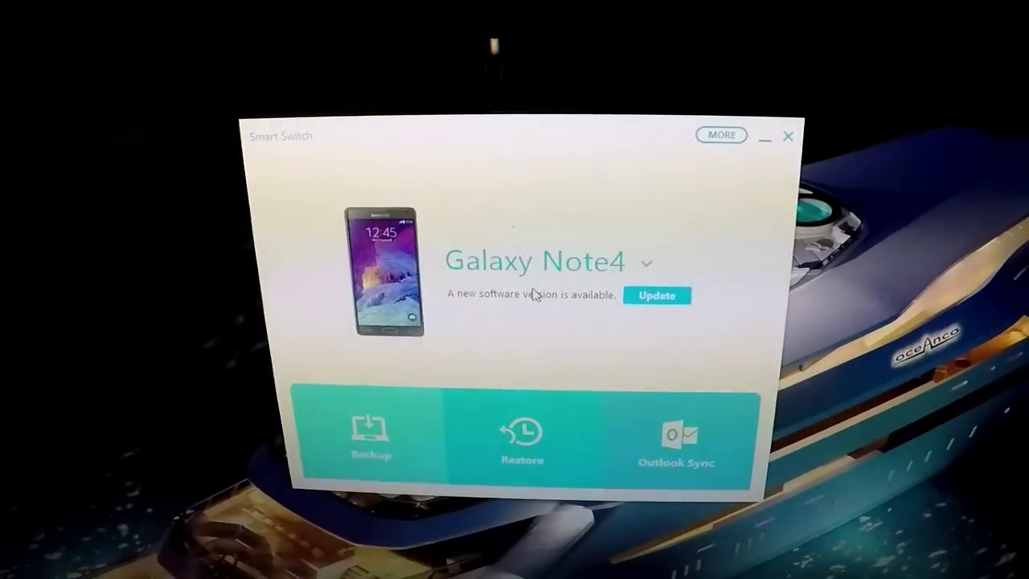
{"action": "left_click", "coordinate": [657, 295]}
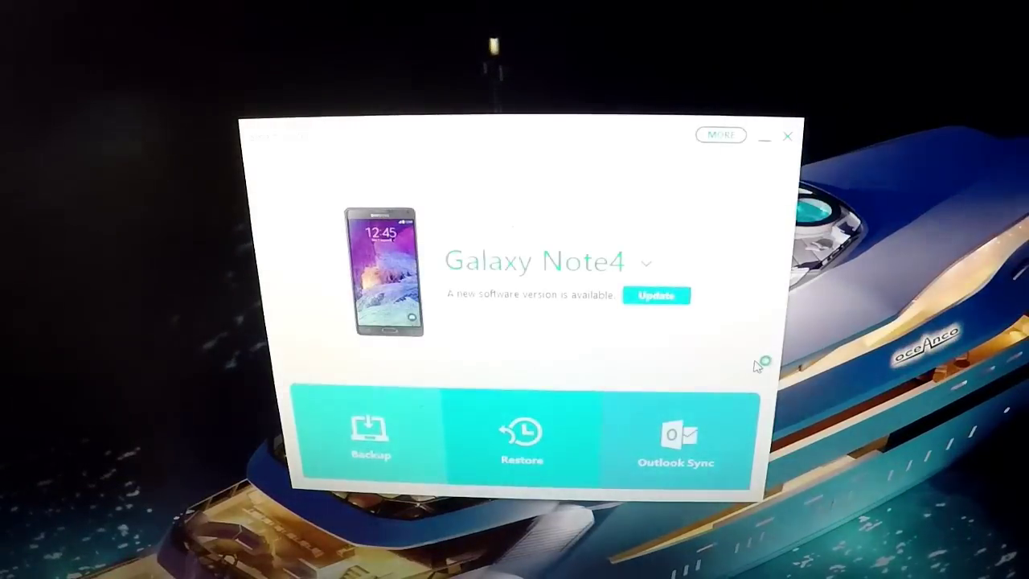
{"action": "left_click", "coordinate": [656, 295]}
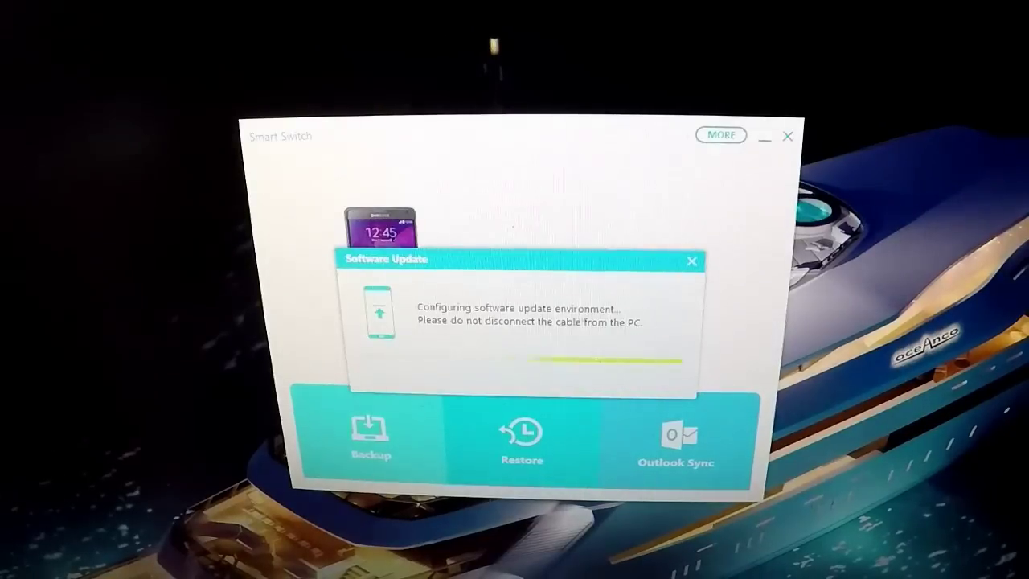